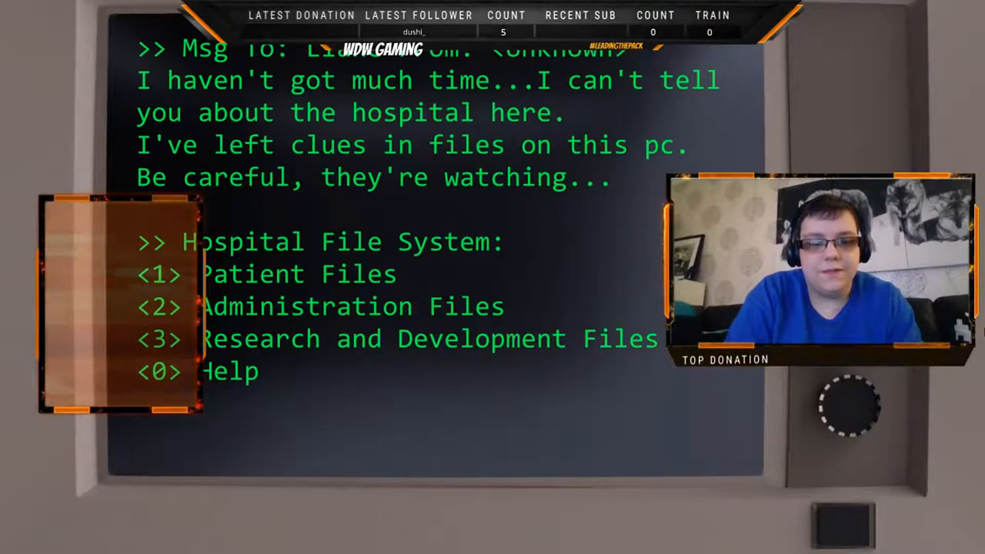
- Choose option 1 Patient Files and answer the ipll anagram with password 'pill'
type("1")
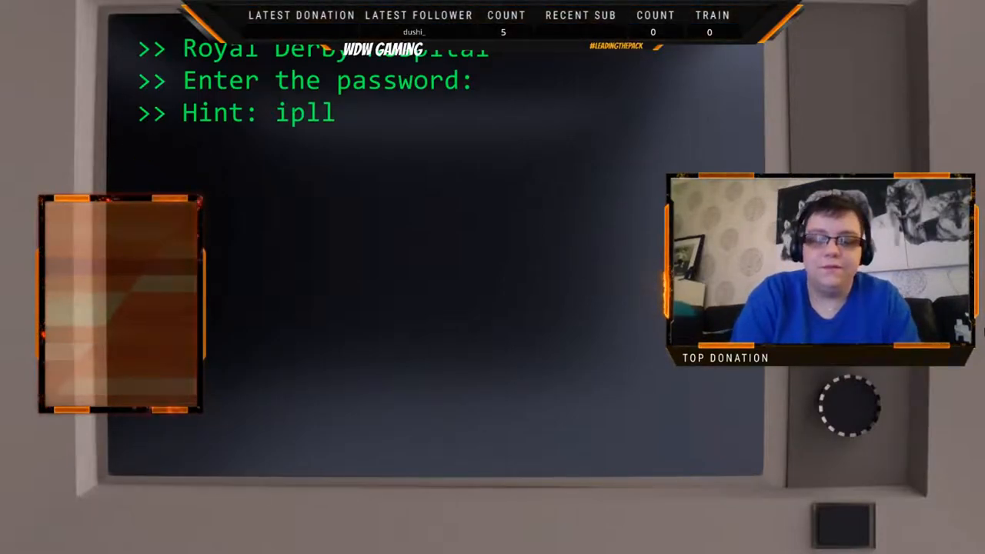
type("pill")
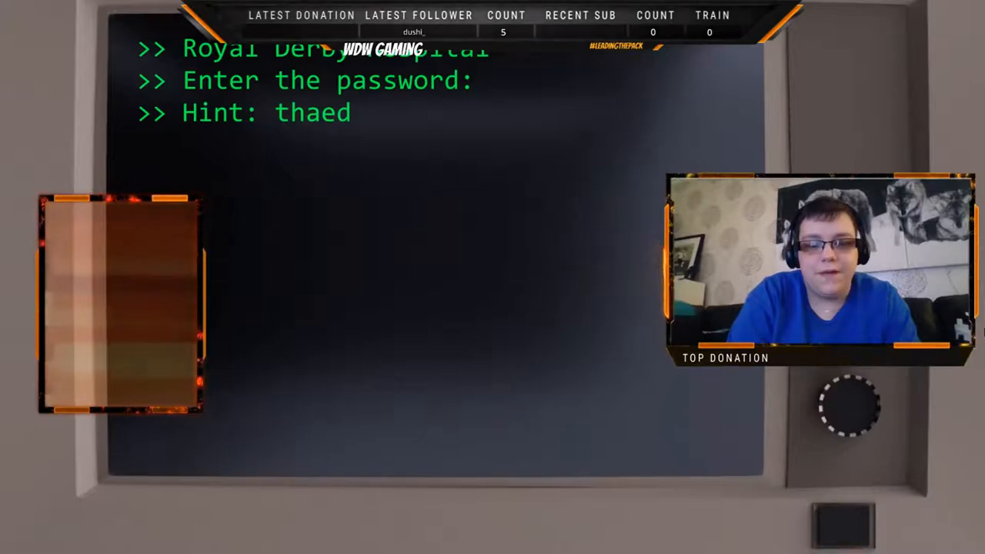
- Answer the thaed anagram with password 'death'
type("dea")
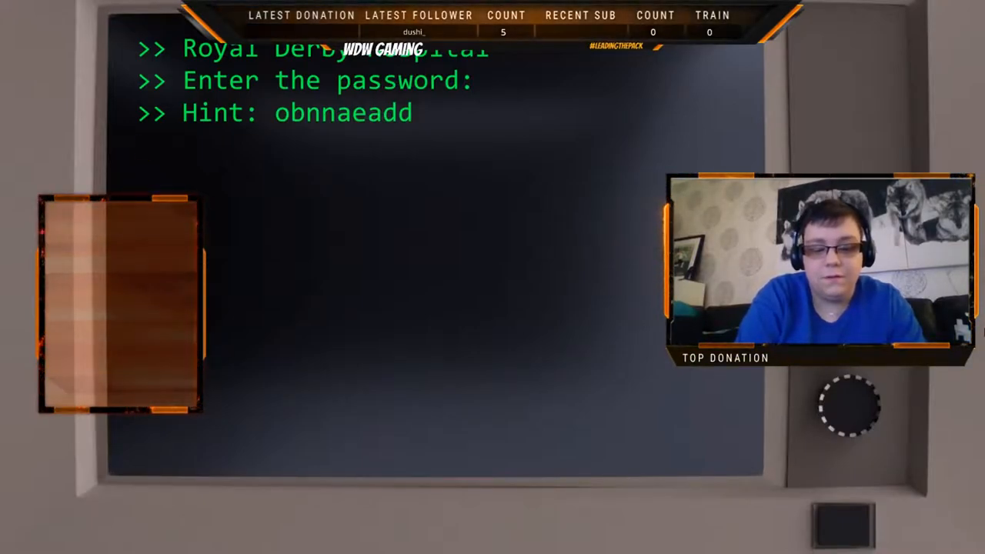
- Answer the obnnaeadd anagram with password 'abandoned' and refocus the game window
type("aba")
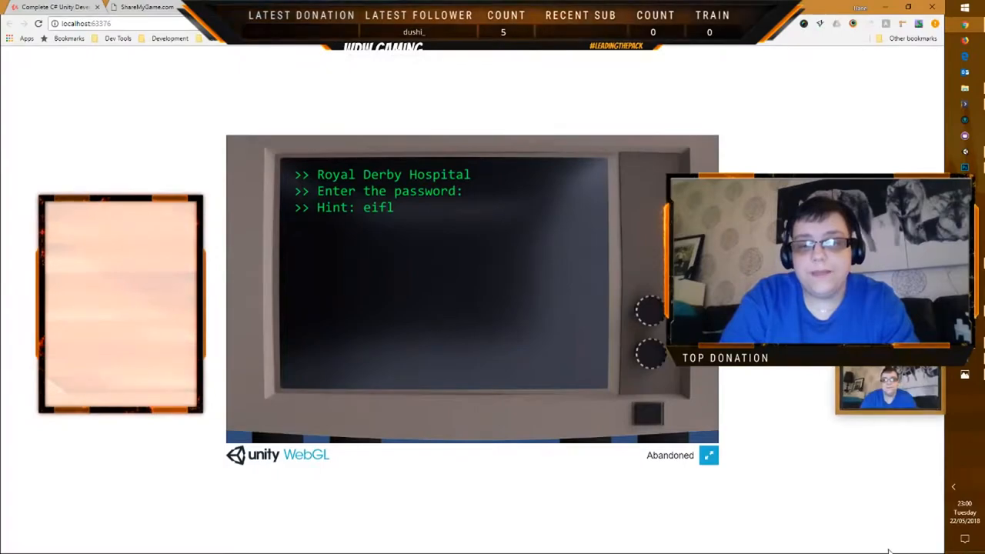
left_click(708, 455)
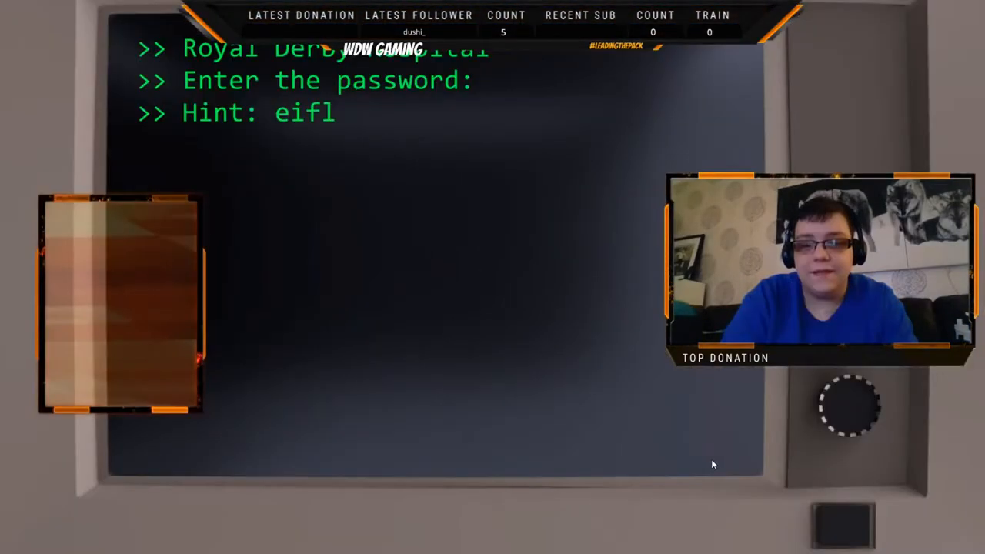